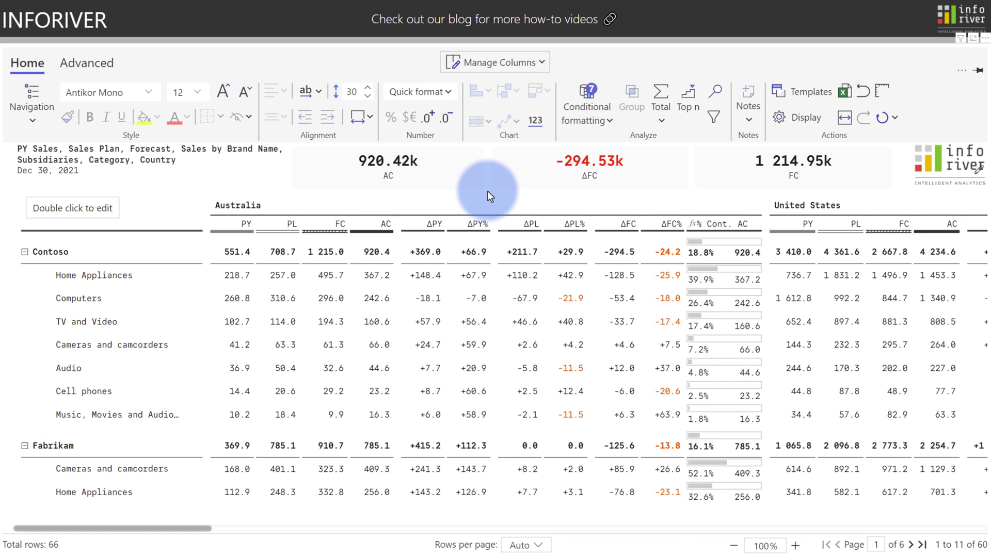
pyautogui.moveTo(486, 140)
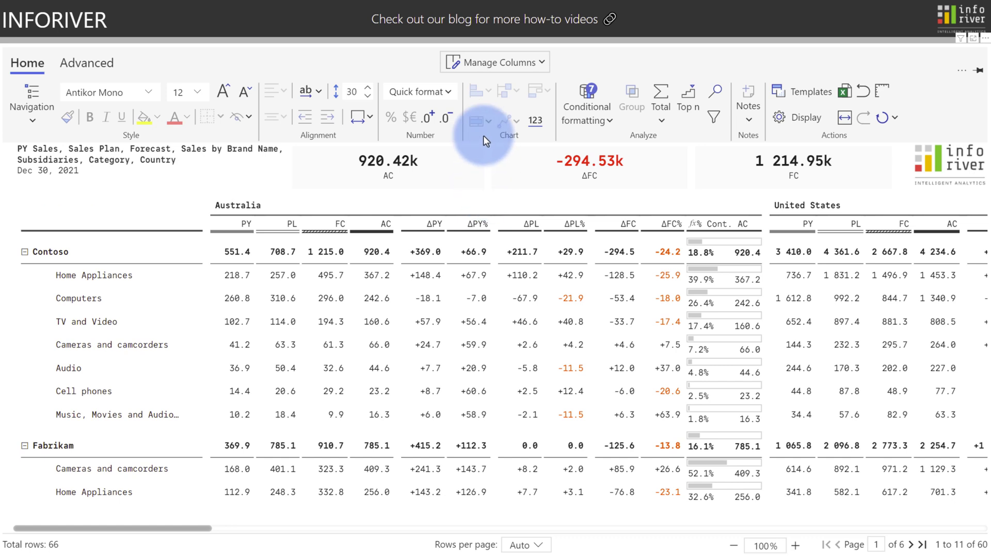
# - List the show/hide columns, search them for 'Ac', then clear the search to show all again
pyautogui.click(494, 62)
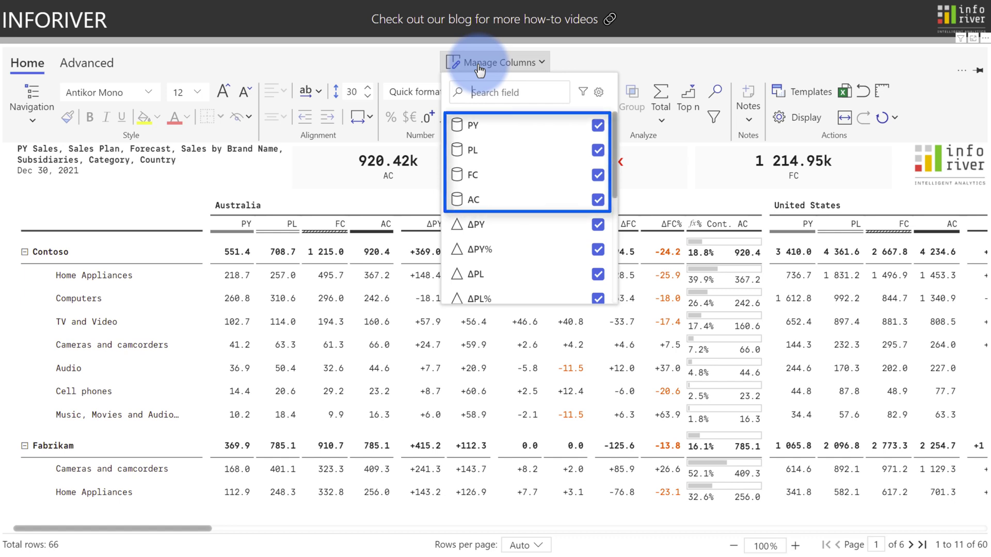
pyautogui.moveTo(485, 174)
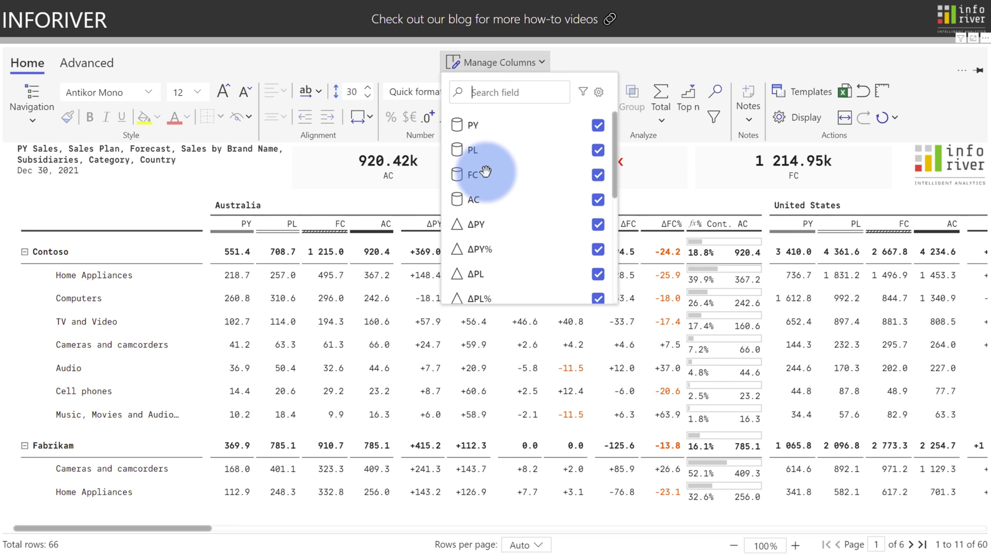
pyautogui.scroll(-3)
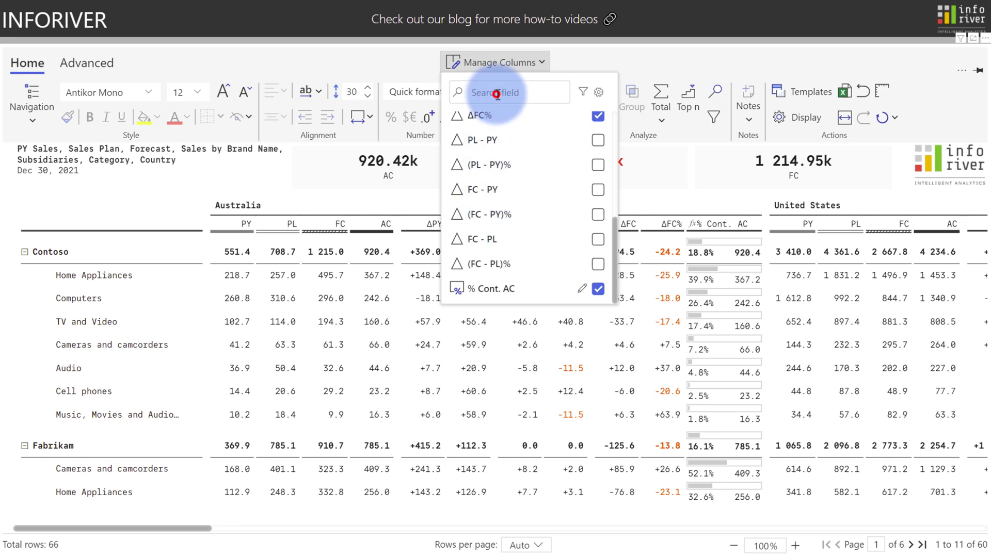
pyautogui.write('Ac')
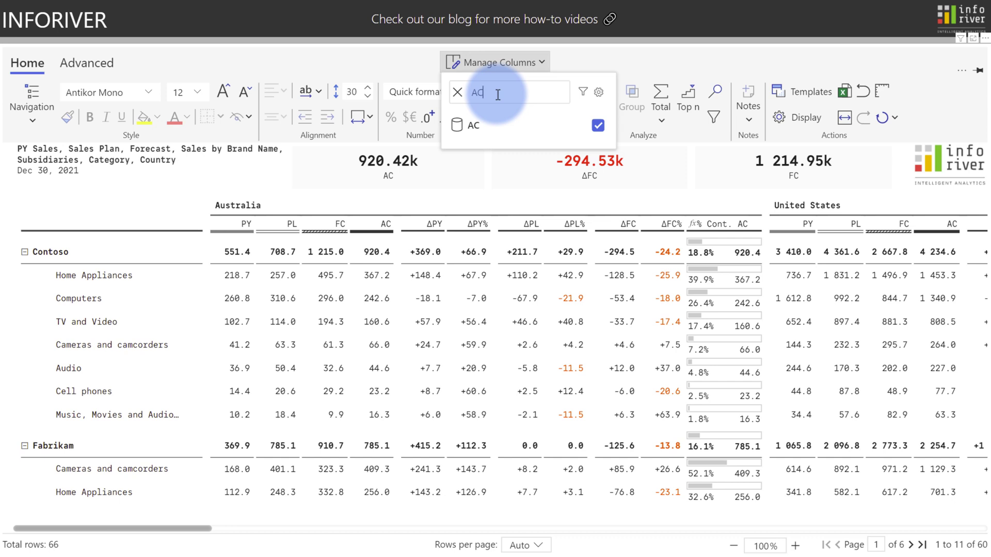
pyautogui.click(582, 92)
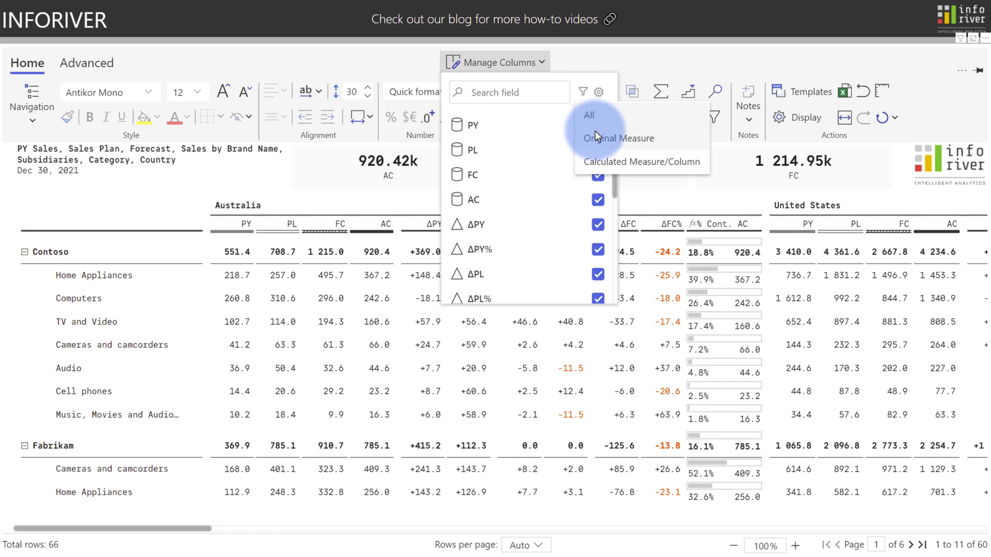
pyautogui.moveTo(598, 165)
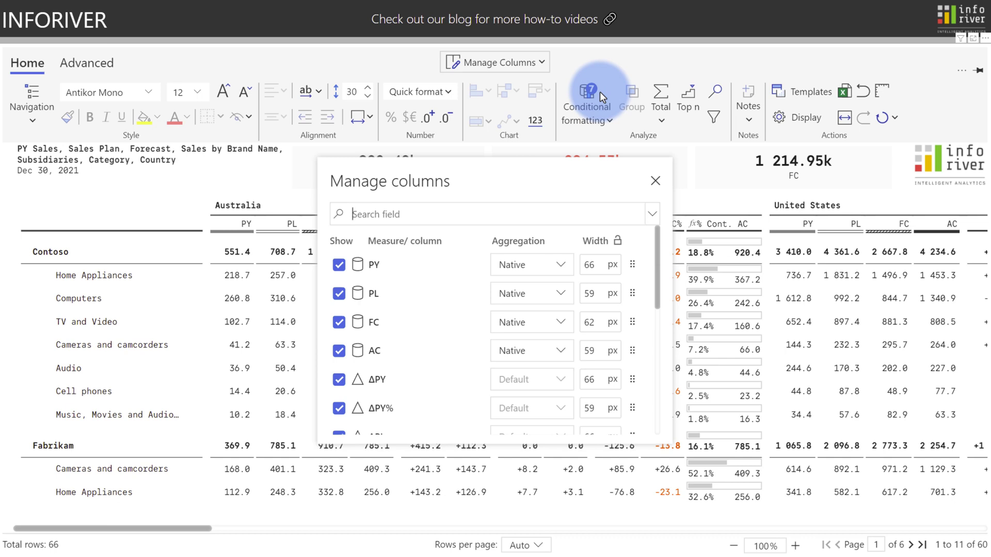
pyautogui.moveTo(513, 253)
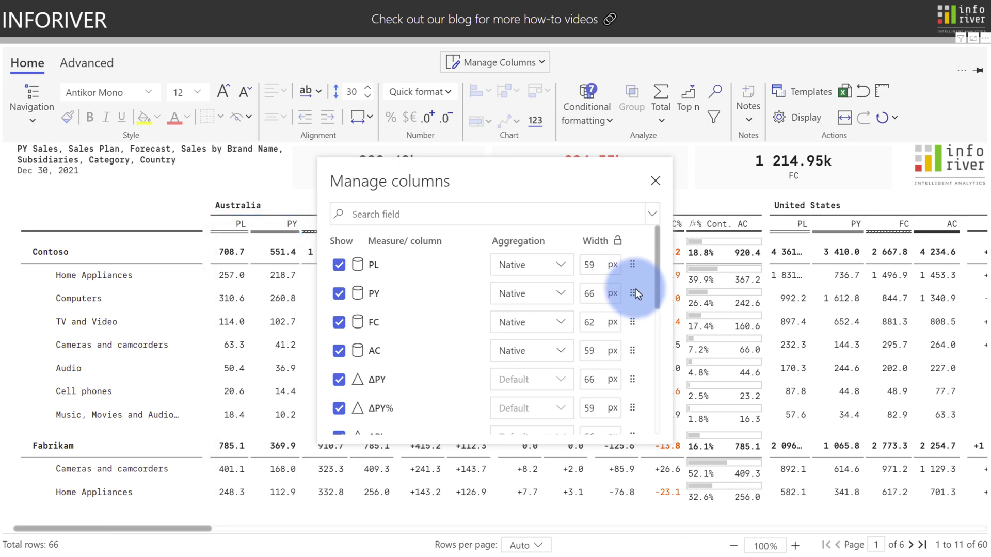
# - Apply the Grid template in table navigation and list Brand Name, Subsidiaries, Category as columns
pyautogui.click(654, 213)
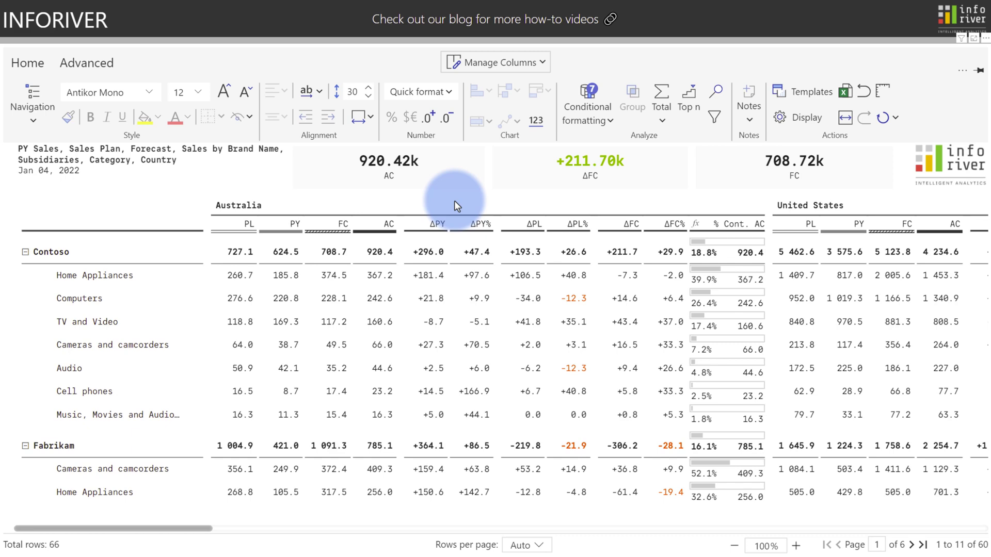
pyautogui.moveTo(789, 92)
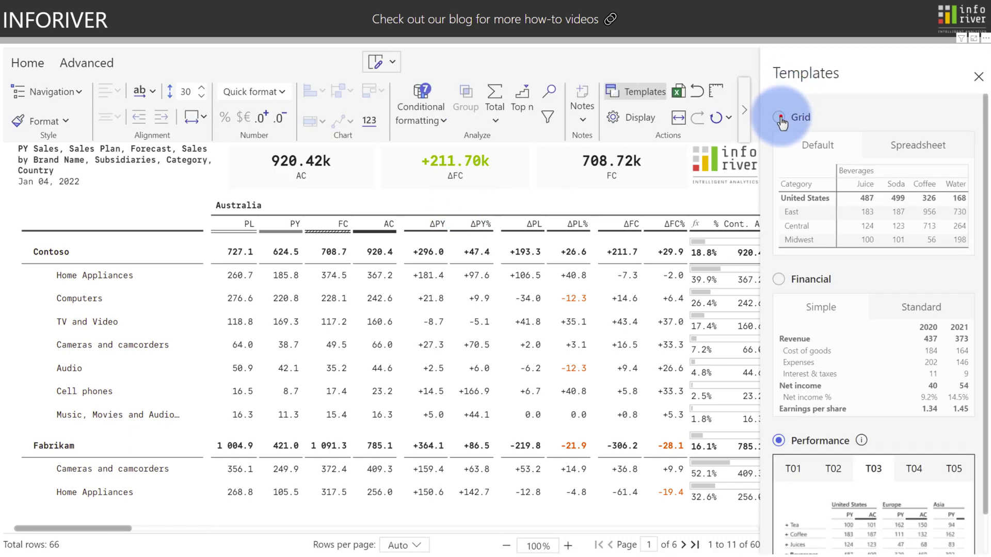
pyautogui.click(779, 117)
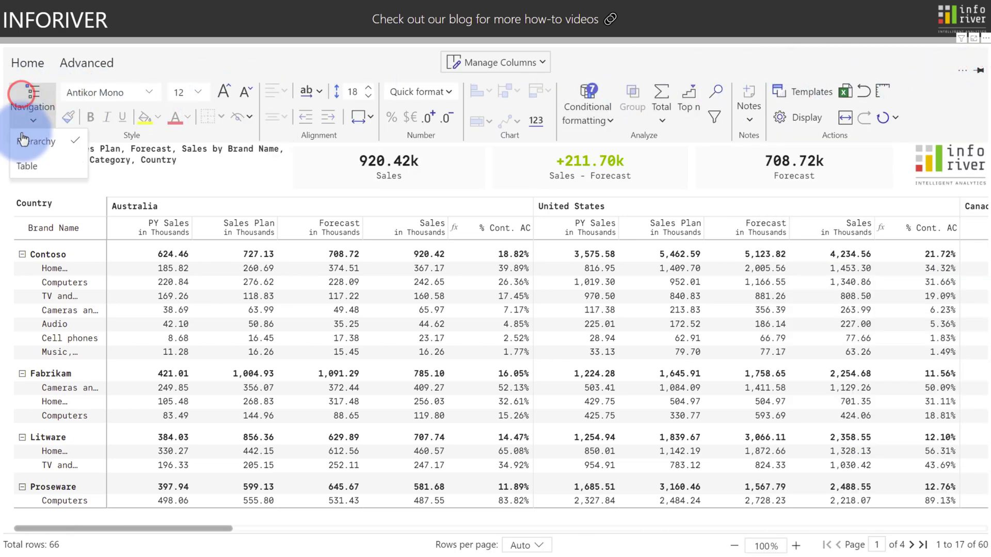
pyautogui.click(26, 166)
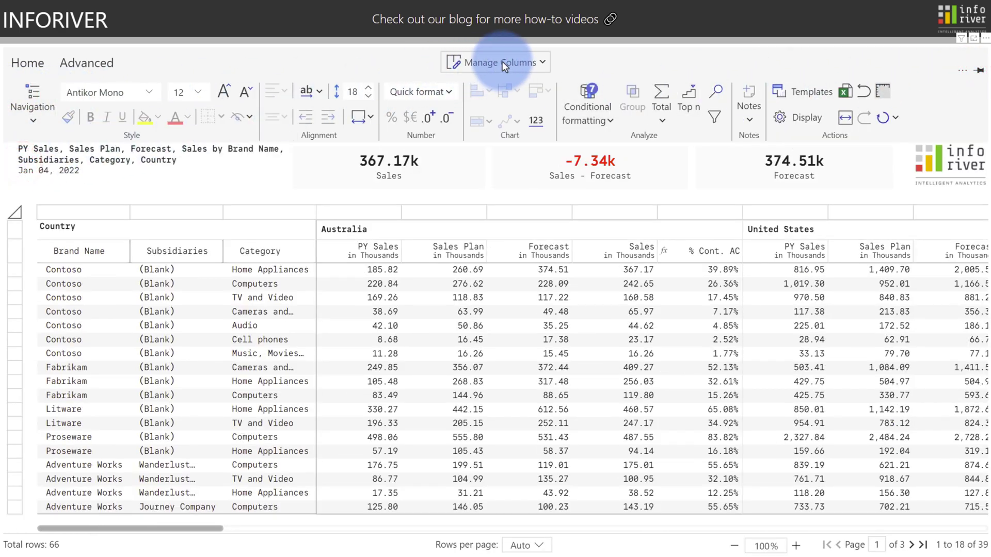
pyautogui.click(493, 62)
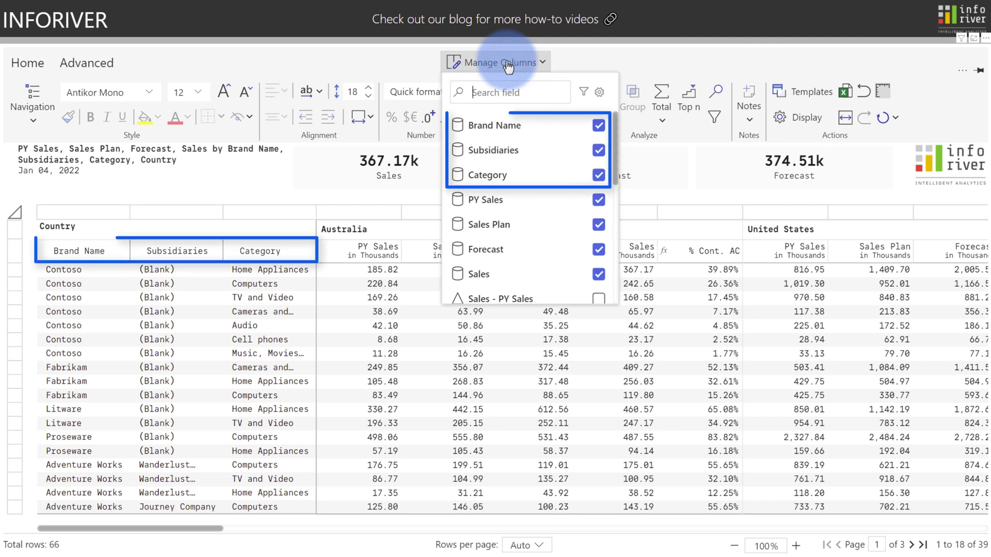